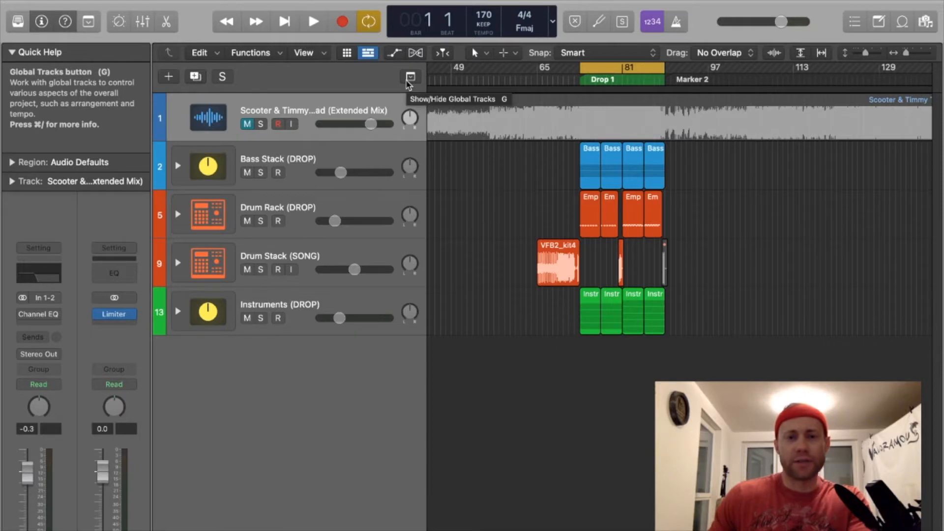
mouse_move(449, 94)
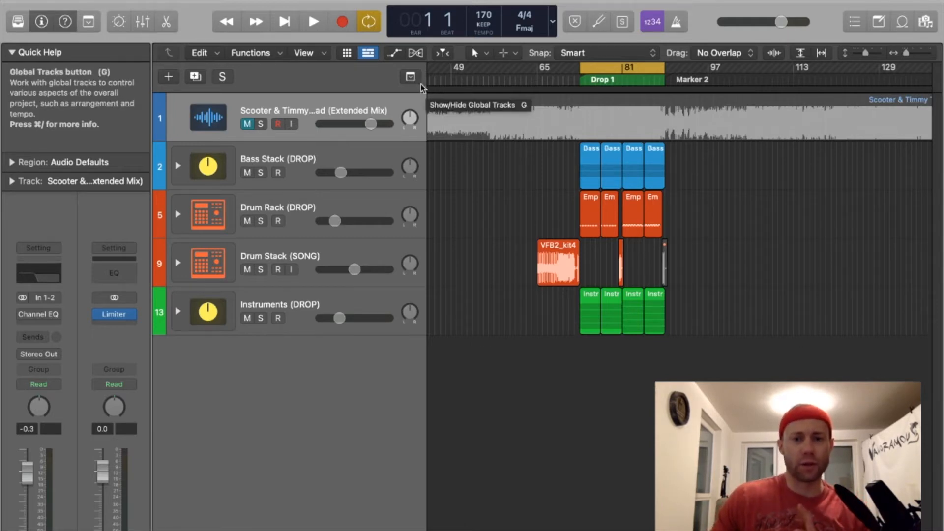
mouse_move(418, 86)
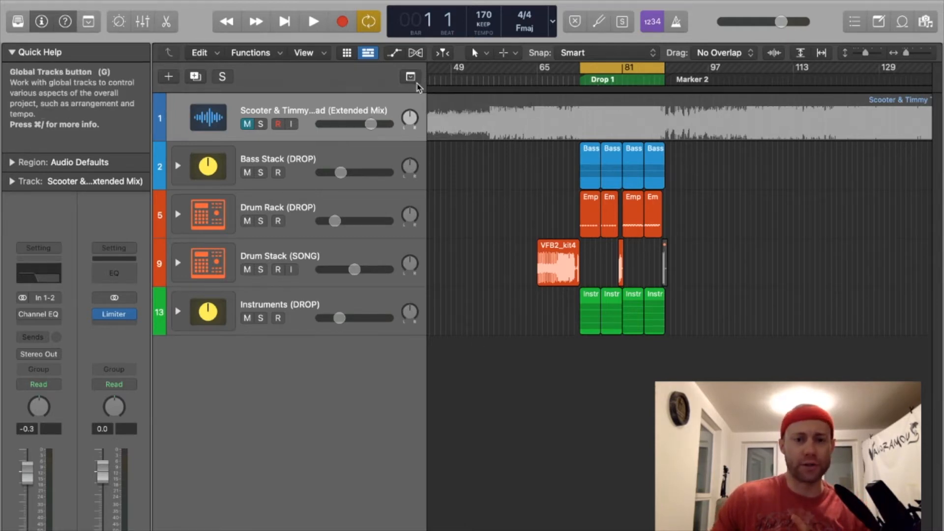
Reveal the global tracks so the Tempo track (170 BPM) shows above the project tracks.
left_click(410, 76)
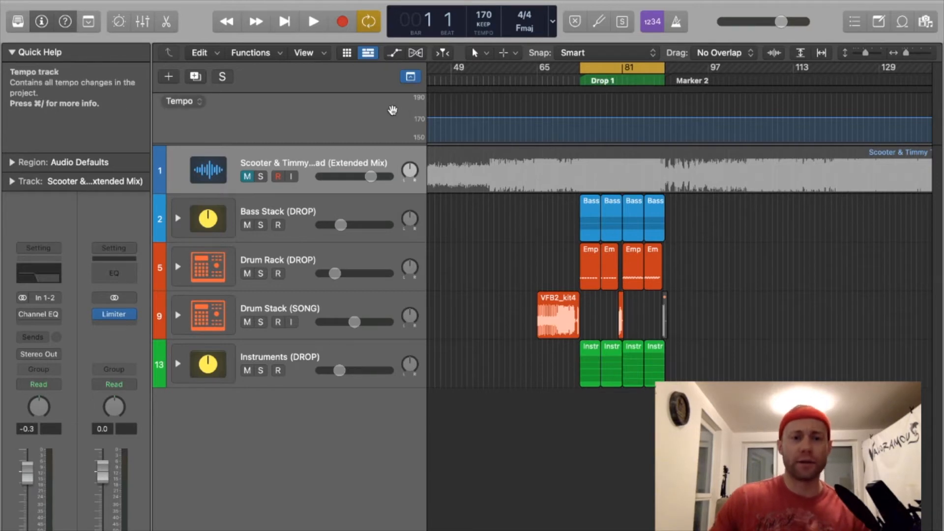
mouse_move(590, 92)
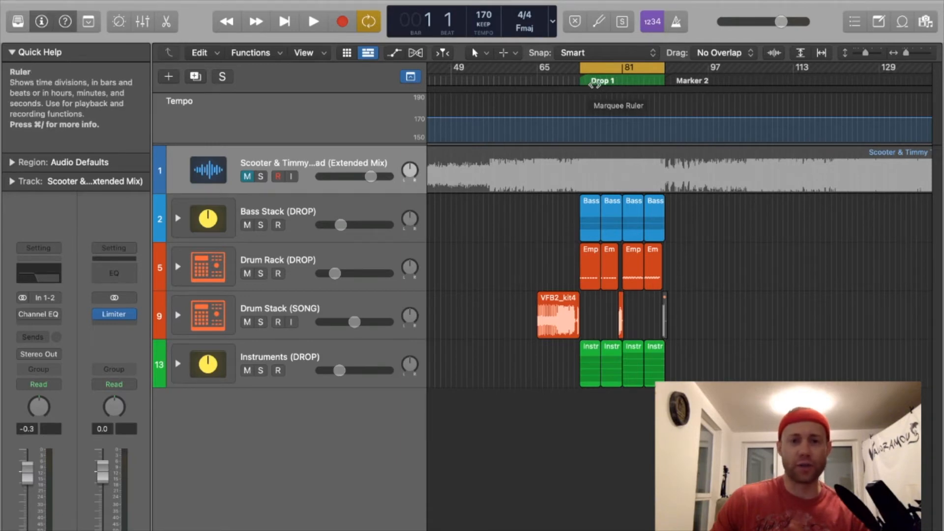
mouse_move(605, 91)
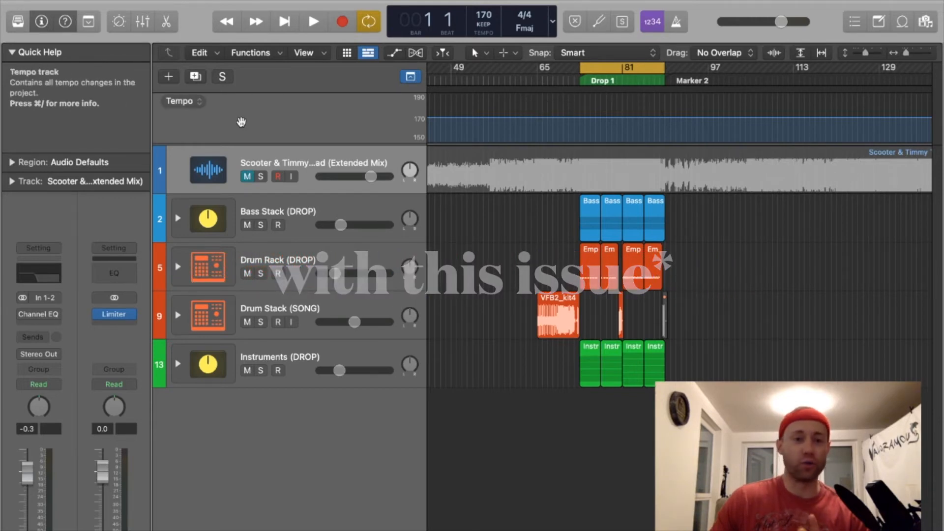
Toggle the global tracks off and back on.
left_click(410, 76)
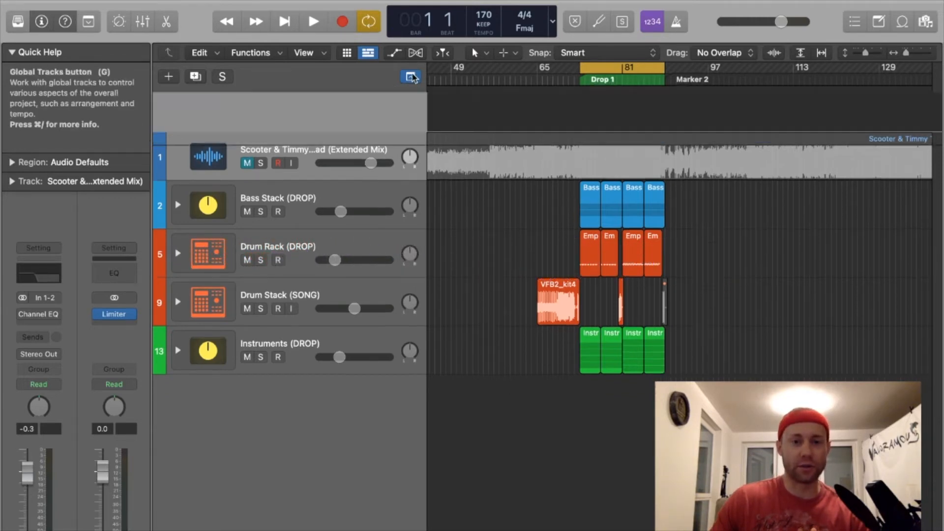
left_click(411, 76)
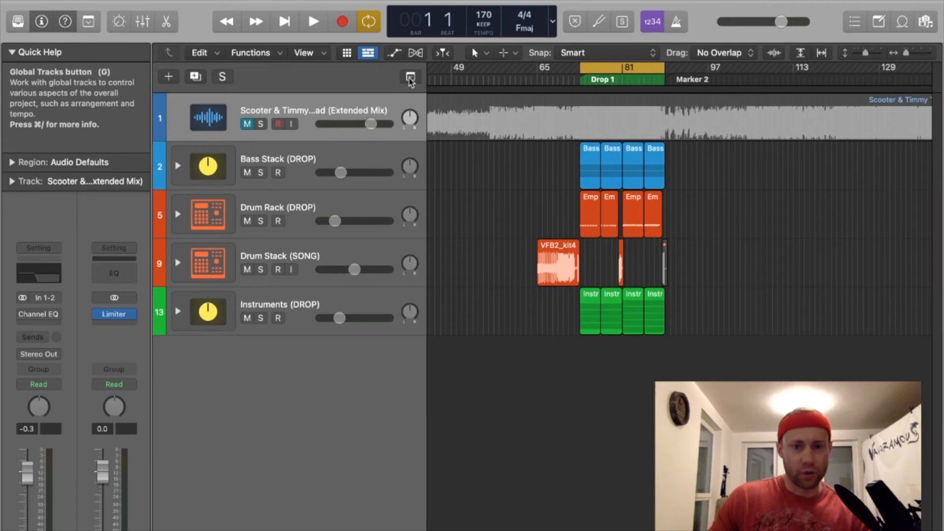
left_click(410, 76)
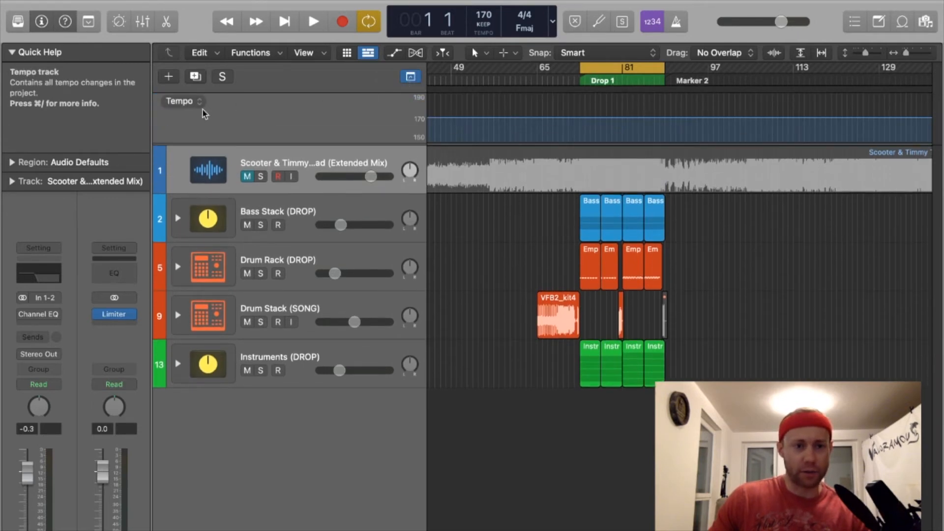
Enable the Marker global track and disable the Movie track.
left_click(199, 100)
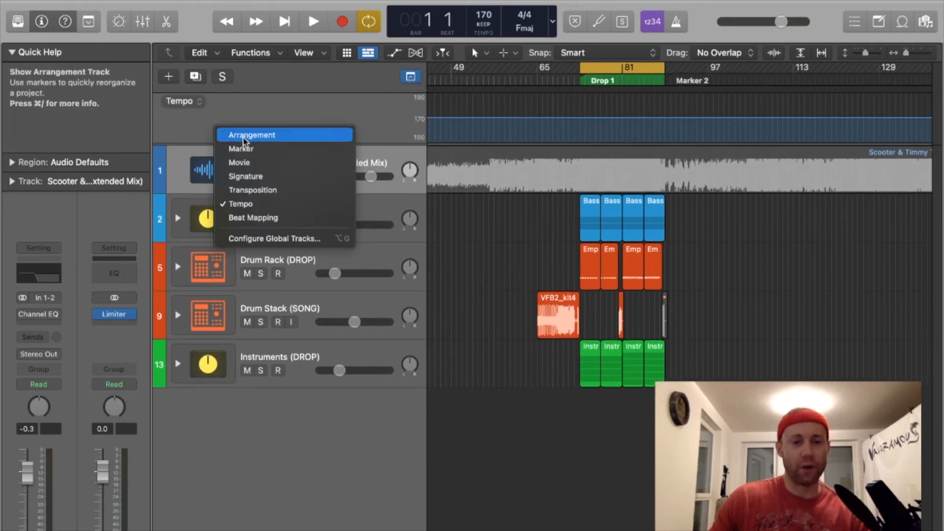
left_click(240, 148)
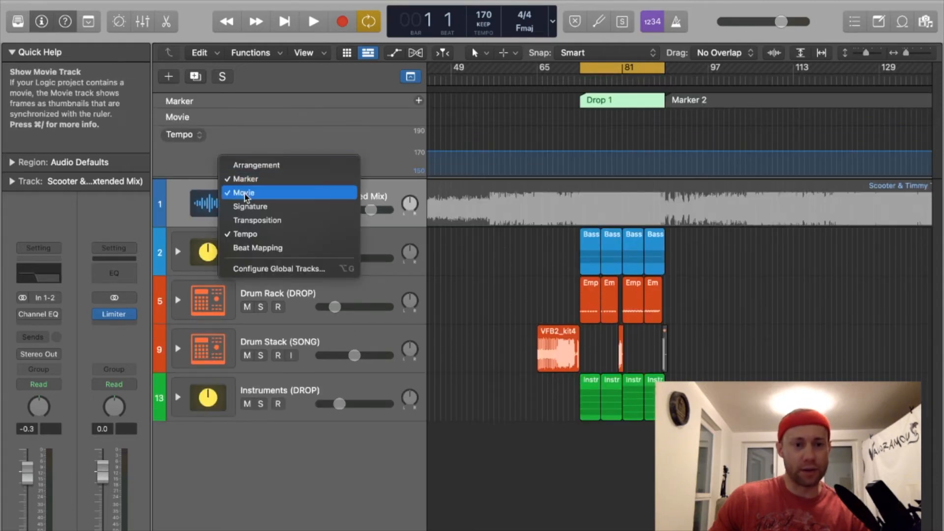
left_click(243, 193)
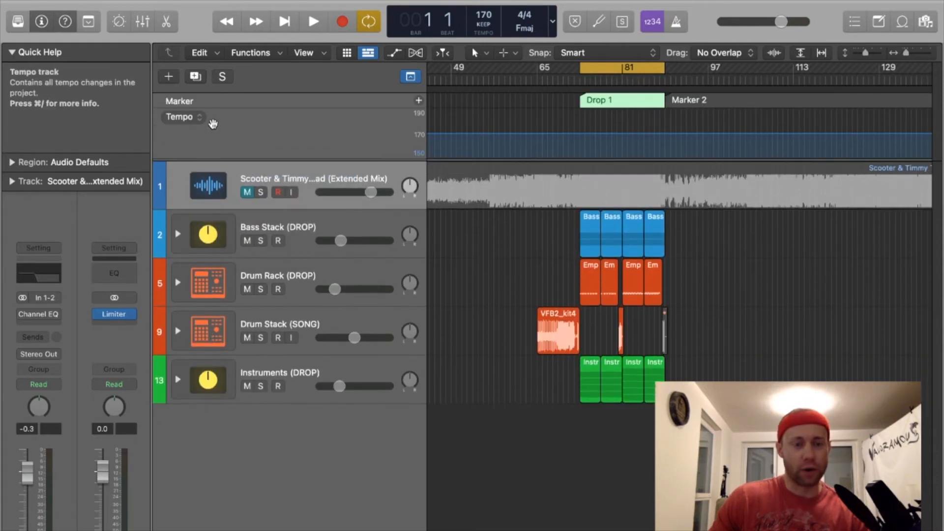
Add a marker at bar 65 and rename it 'Buildup', ahead of Drop 1 and Marker 3.
left_click(200, 117)
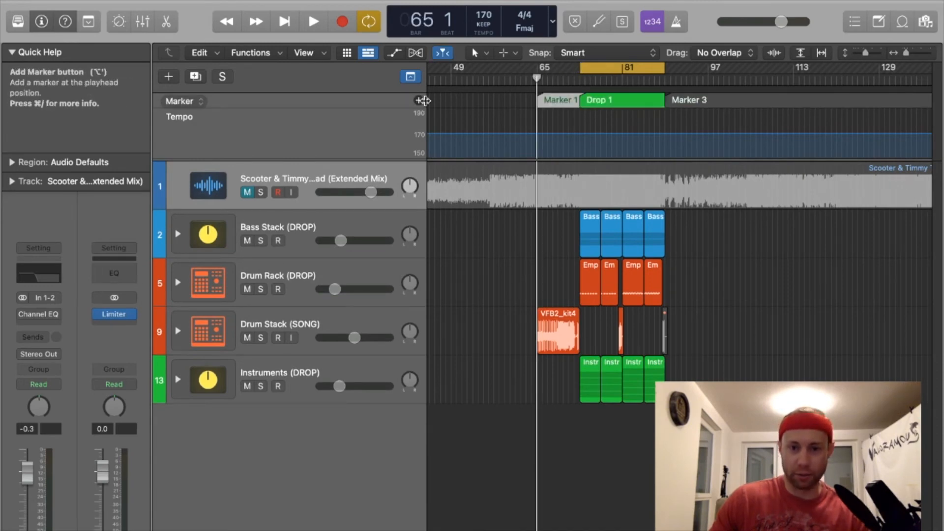
mouse_move(569, 133)
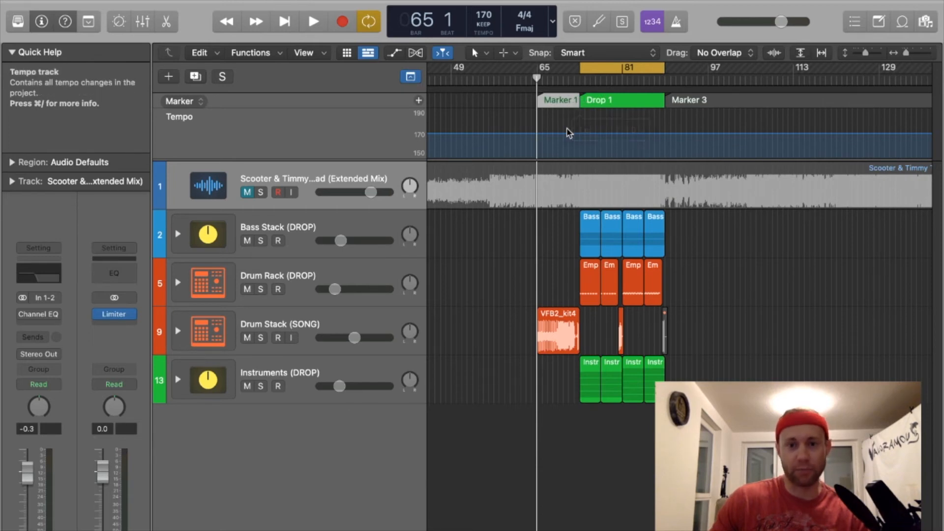
double_click(559, 99)
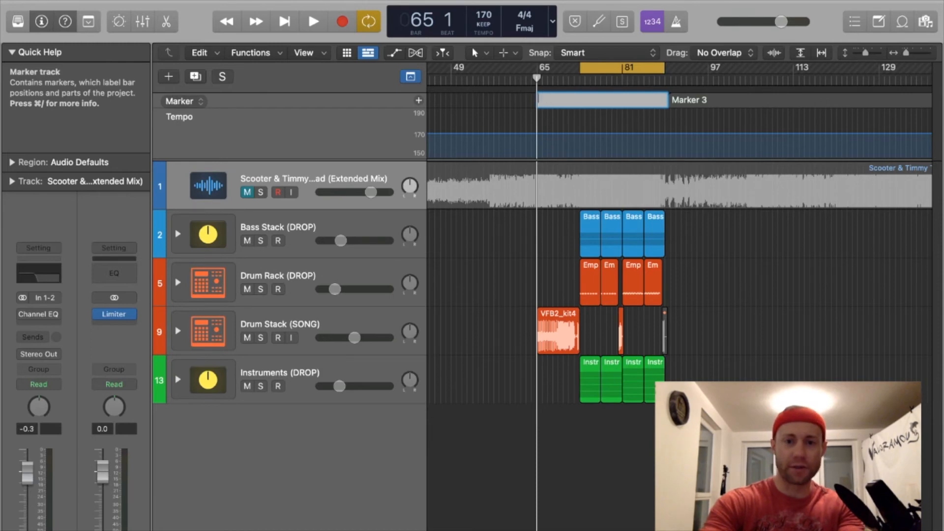
type("Buildup")
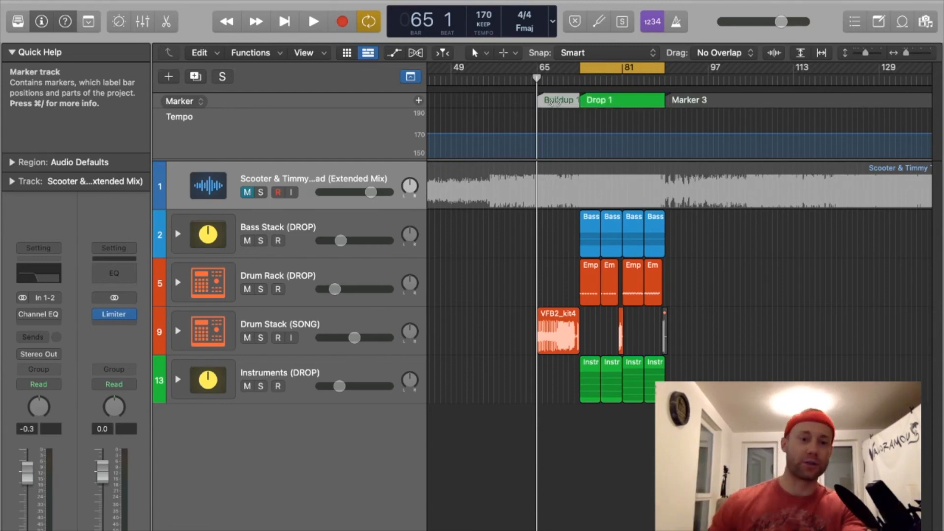
Bring up the list of available global tracks, with Marker and Tempo ticked.
left_click(200, 117)
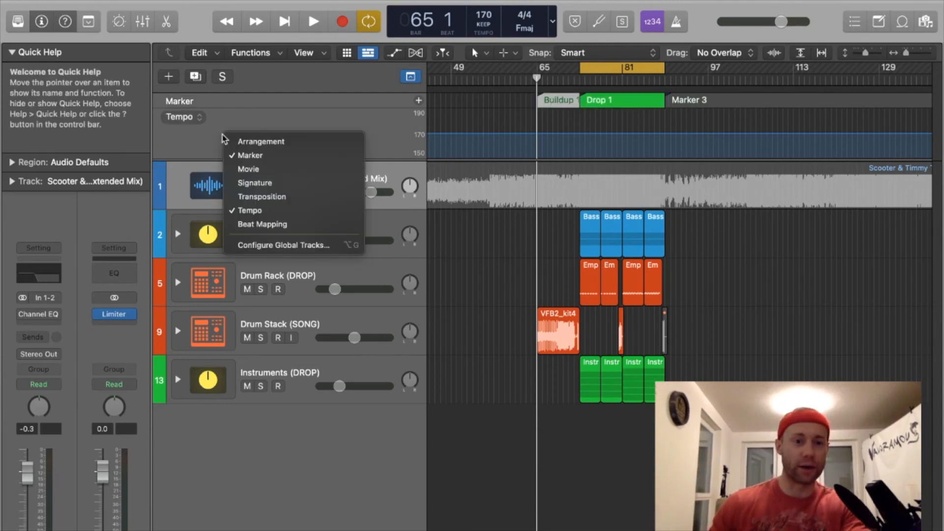
mouse_move(260, 140)
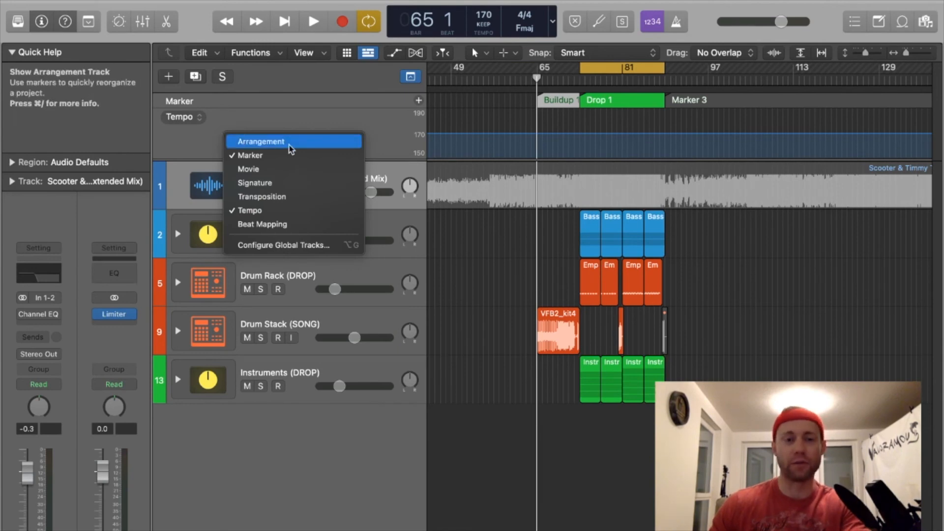